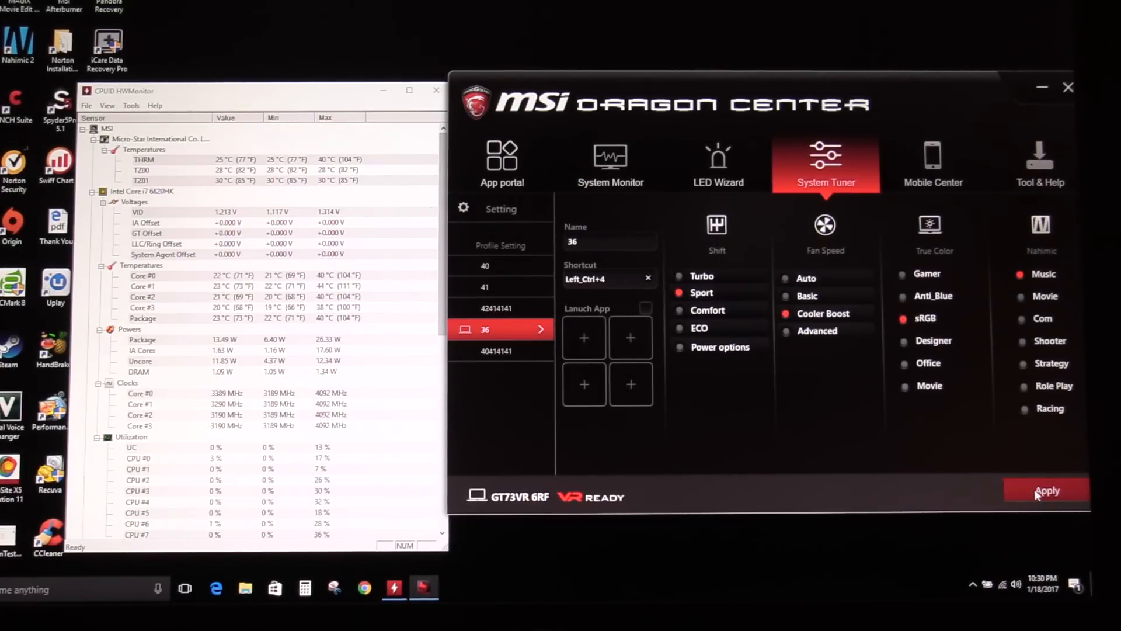
Step: Apply profile 36's settings and confirm them in the Confirmation dialog
{"action": "left_click", "coordinate": [1047, 490]}
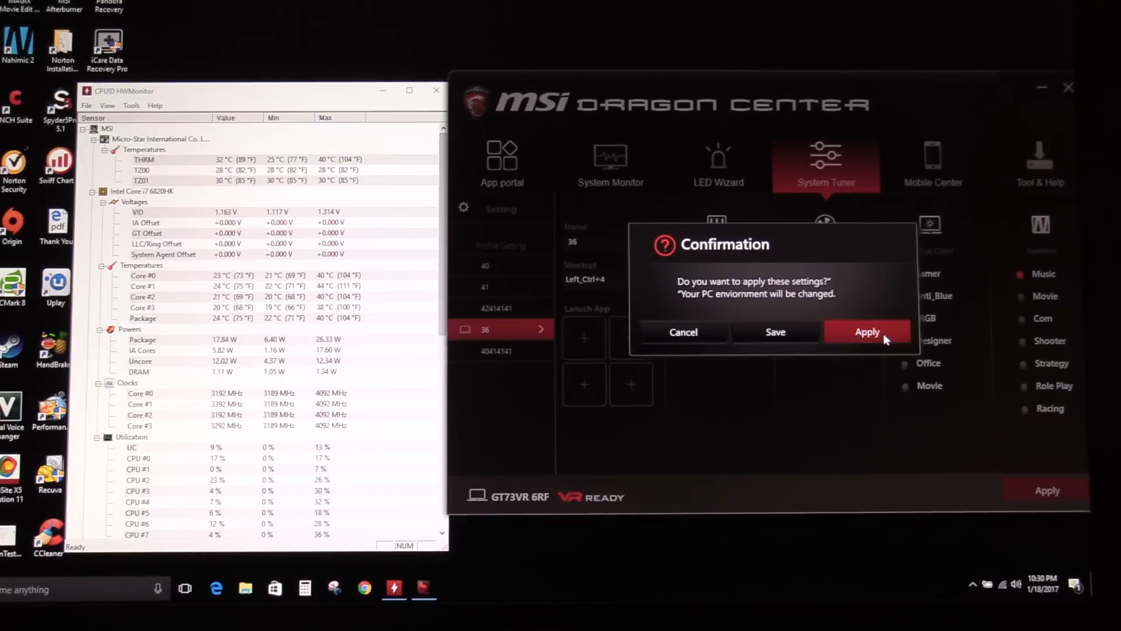
{"action": "left_click", "coordinate": [867, 331]}
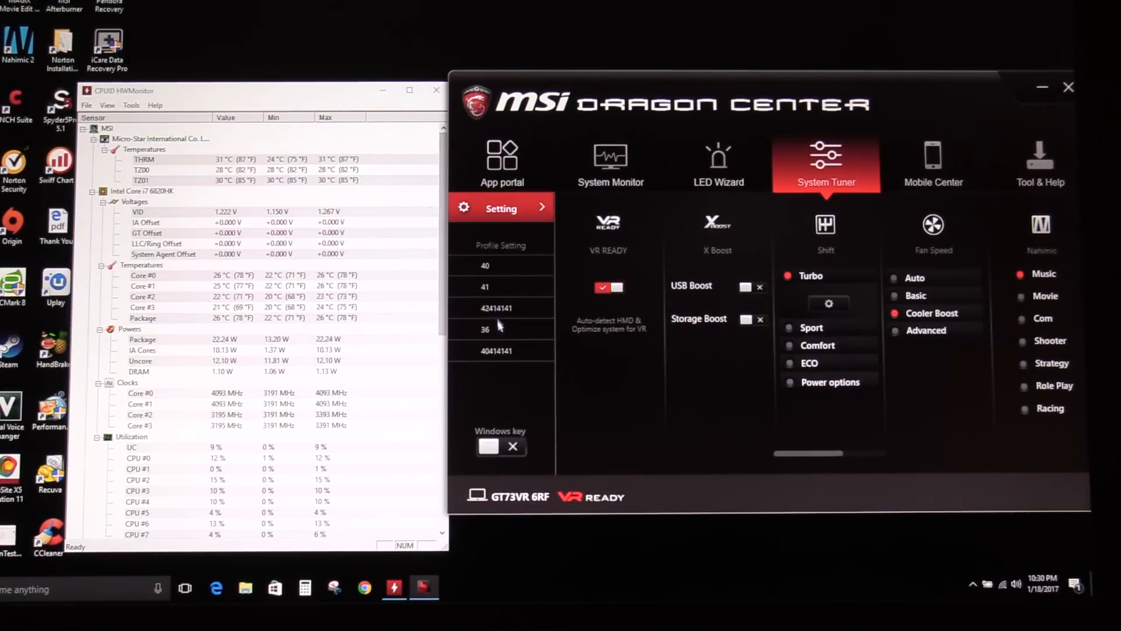
Step: Select the 411111 profile in System Tuner's Profile Setting list
{"action": "left_click", "coordinate": [496, 329]}
{"action": "type", "text": "411111"}
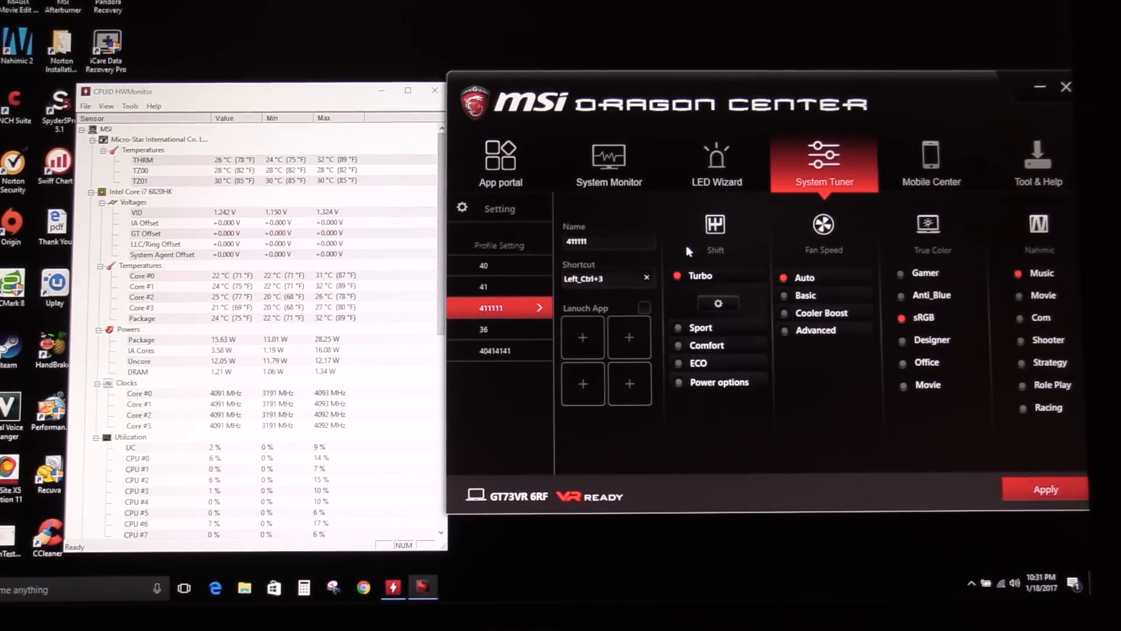
Step: Lower the Core 1–4 Turbo ratios from 42 to 41 and save the Turbo Mode settings
{"action": "left_click", "coordinate": [678, 276]}
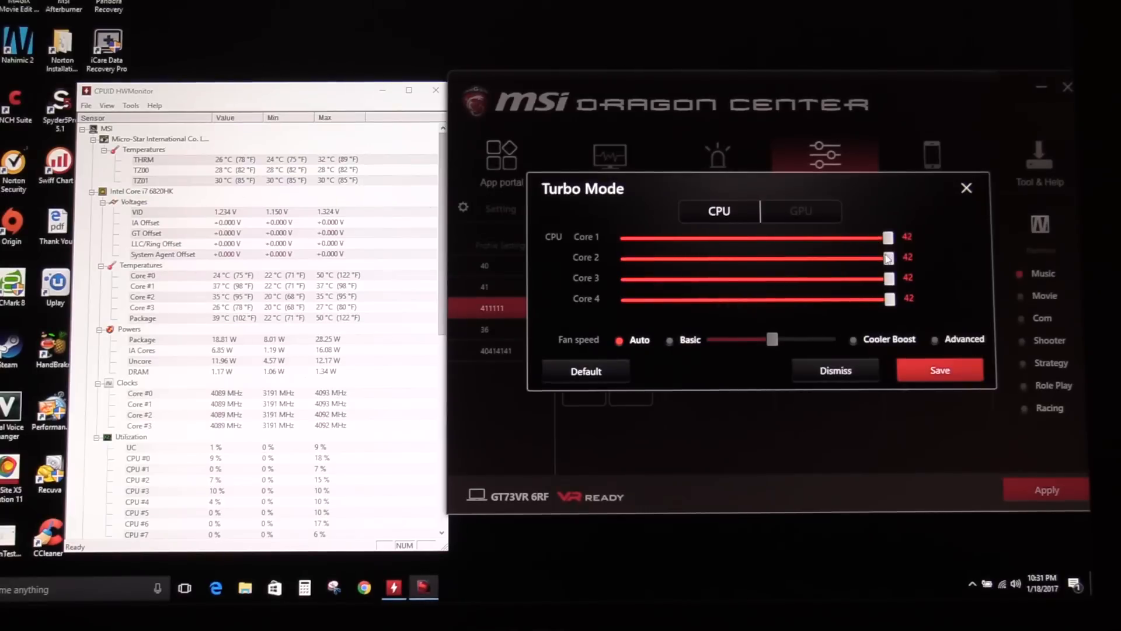
{"action": "left_click_drag", "start_coordinate": [888, 237], "coordinate": [843, 238]}
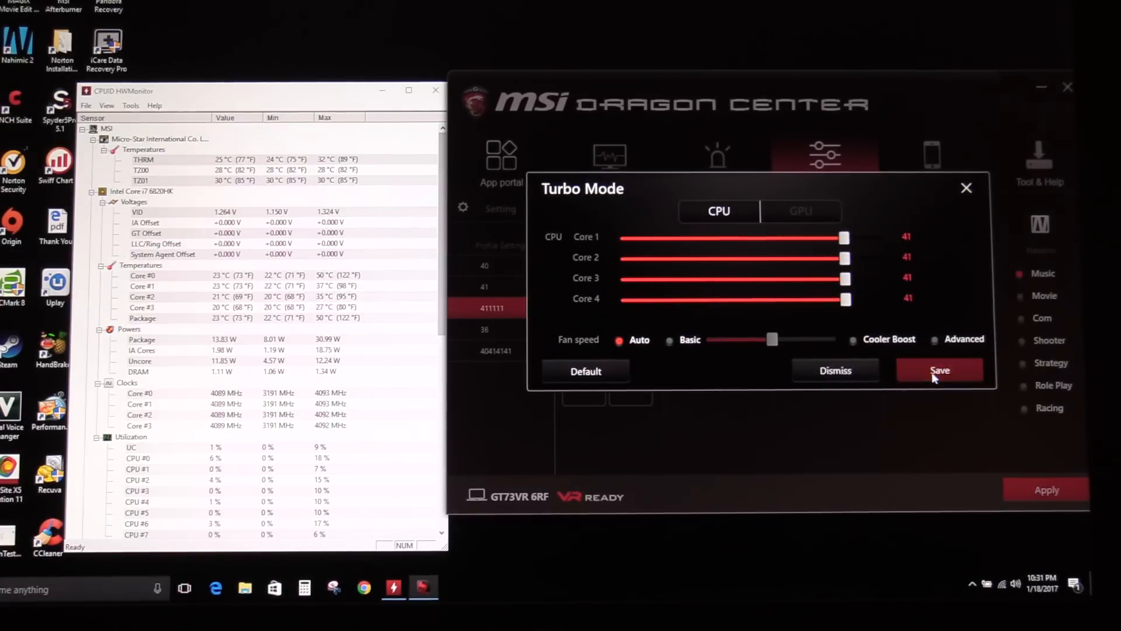
{"action": "left_click", "coordinate": [941, 371]}
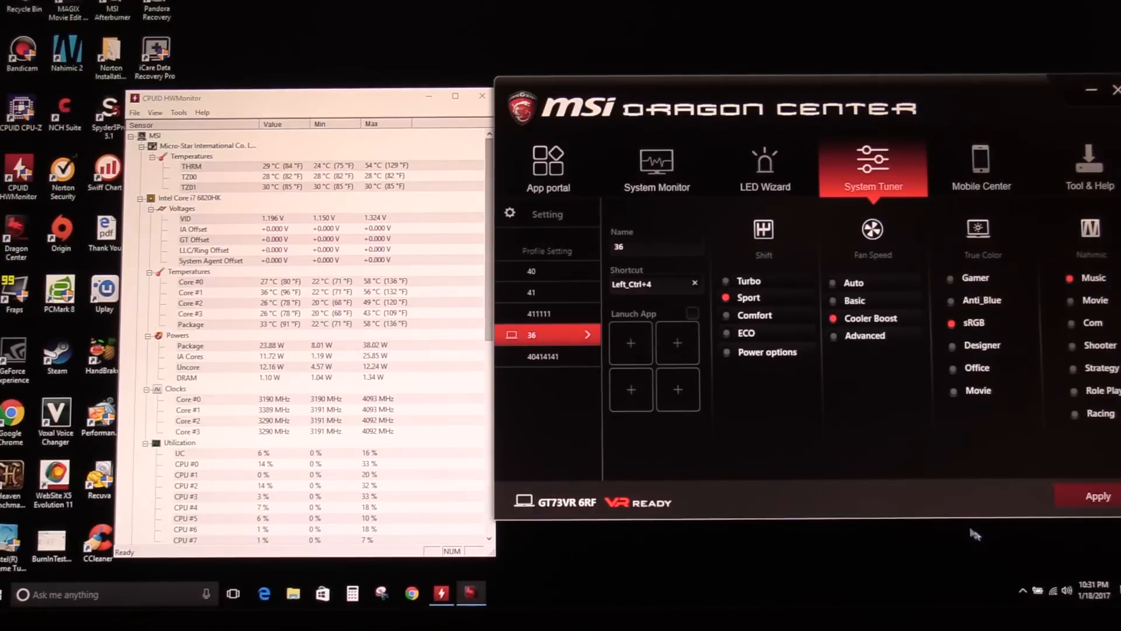
{"action": "left_click", "coordinate": [531, 292]}
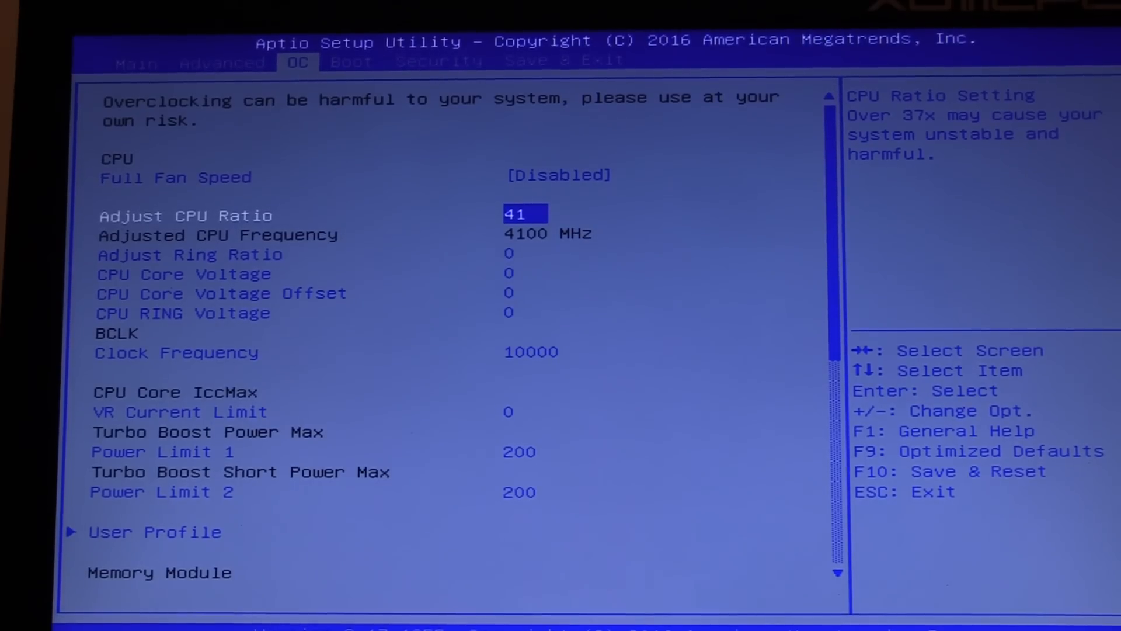
Step: Save the 41 CPU ratio in the BIOS and restart to 4100 MHz
{"action": "key", "text": "Down"}
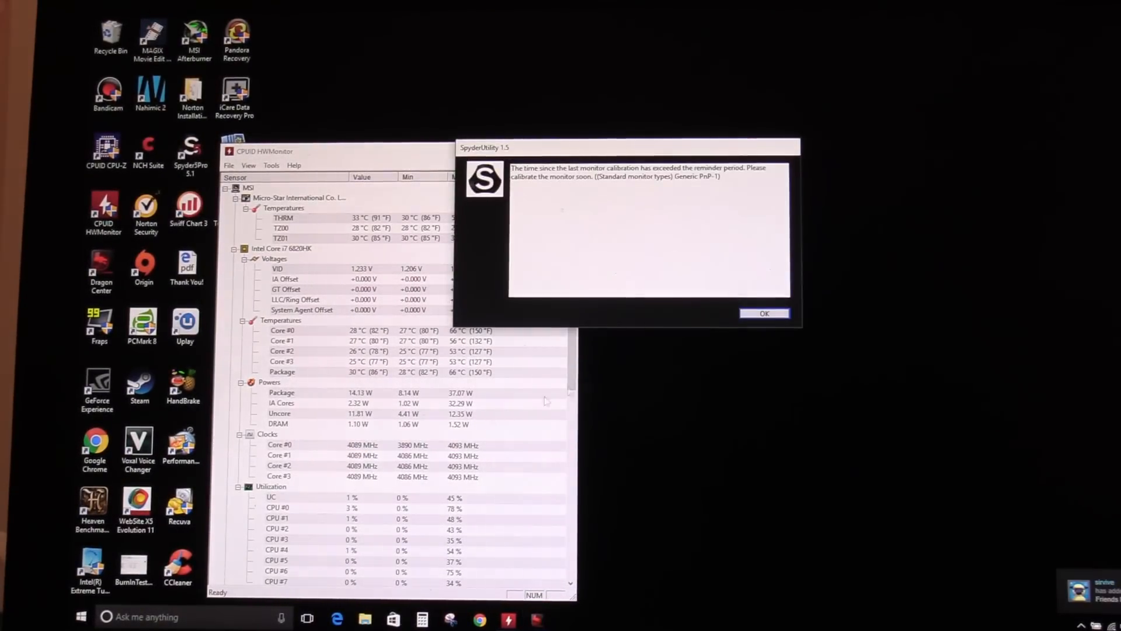
{"action": "left_click", "coordinate": [764, 313]}
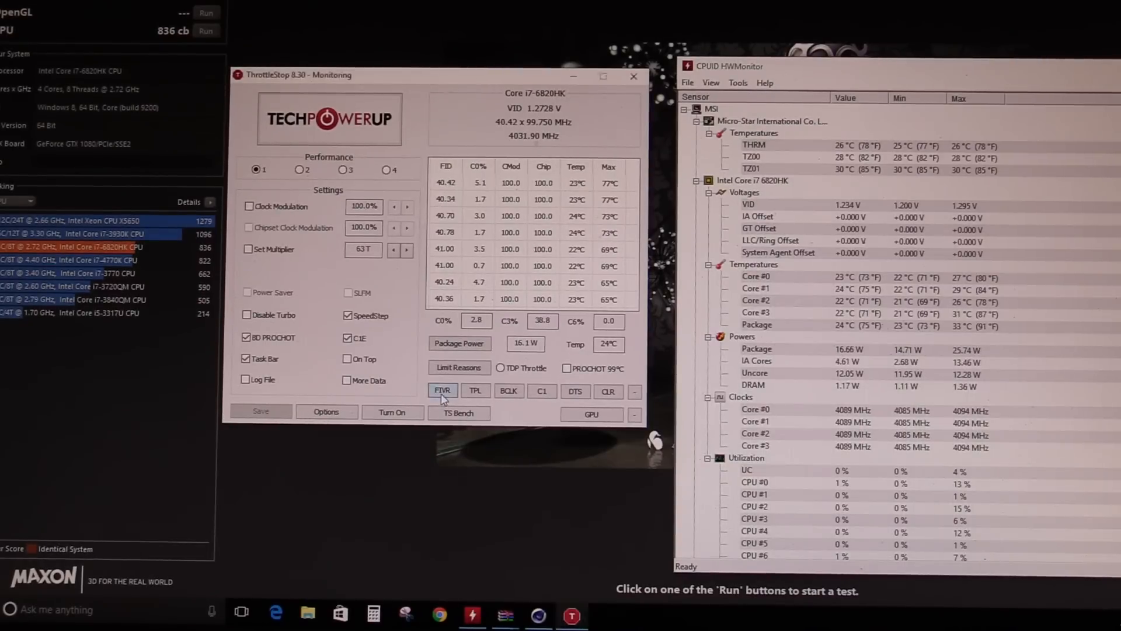
{"action": "left_click", "coordinate": [442, 391]}
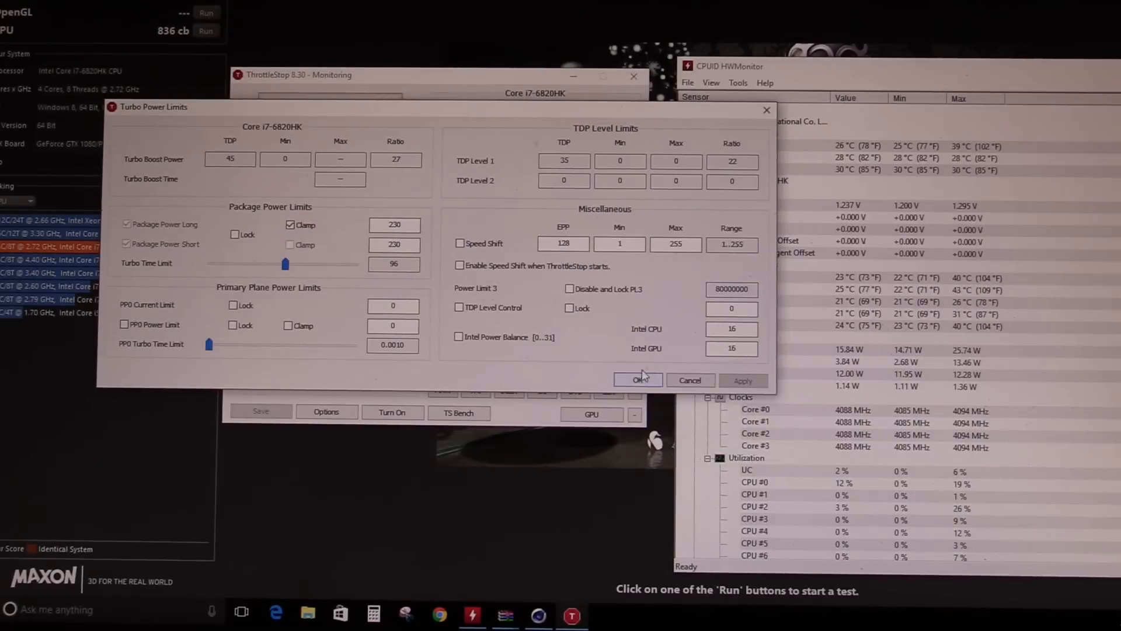
Step: Confirm the Turbo Power Limits with Package Power Long/Short at 230 W
{"action": "left_click", "coordinate": [638, 379]}
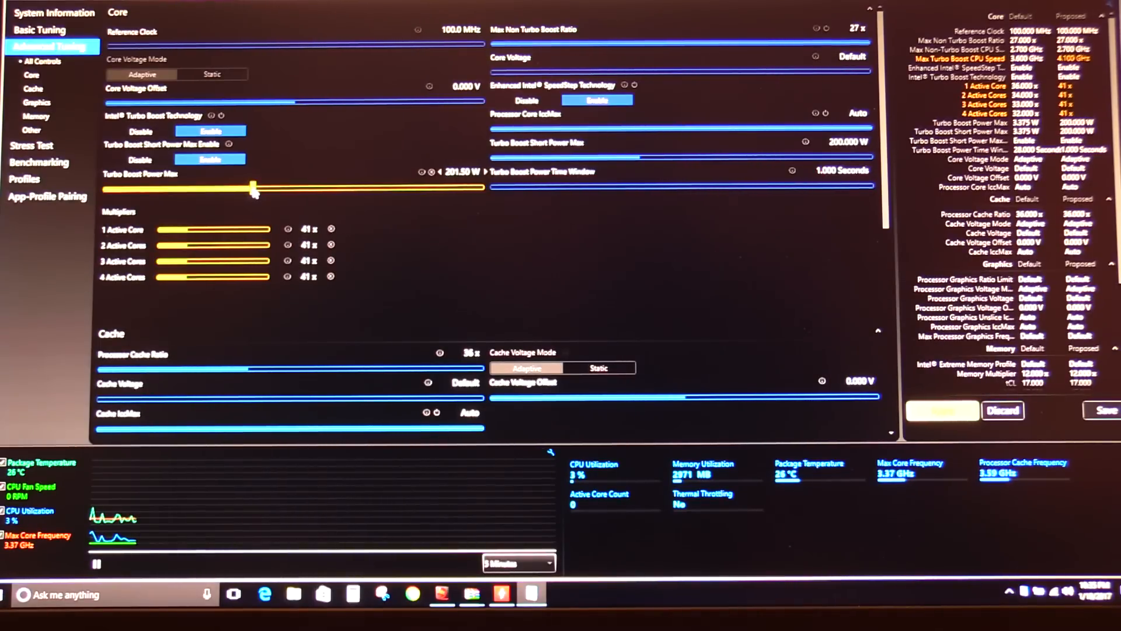
Step: Raise the Turbo Boost Power Max slider toward 232 W with all cores at 41x
{"action": "left_click_drag", "start_coordinate": [252, 187], "coordinate": [268, 187]}
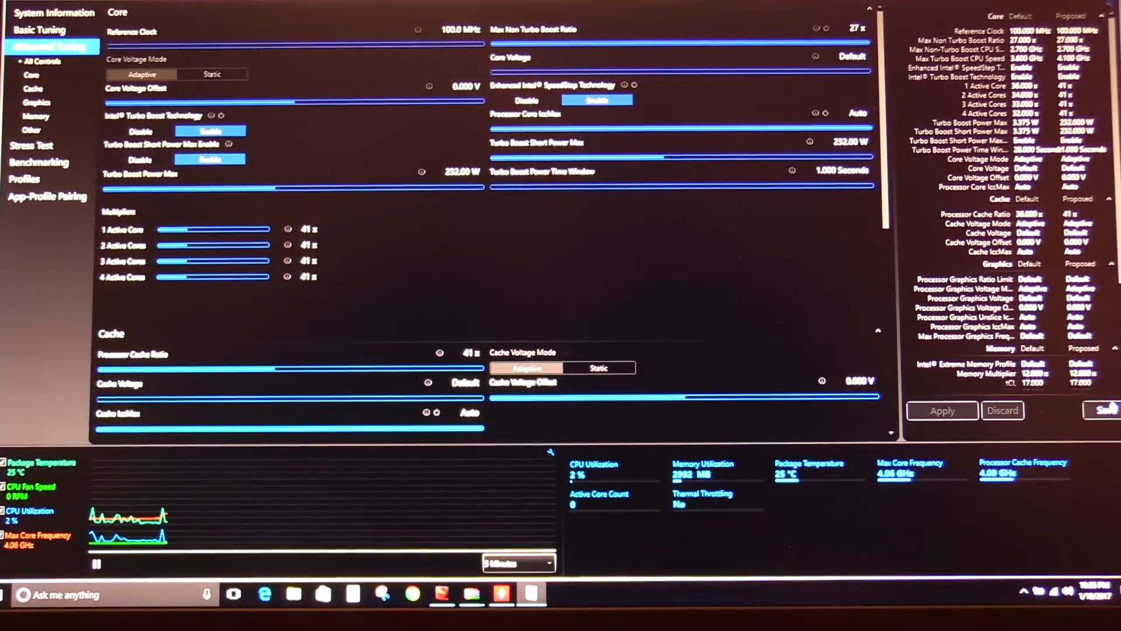
Step: Save the 41x tuning as a profile and view it beside Default and 42414141
{"action": "left_click", "coordinate": [1103, 411]}
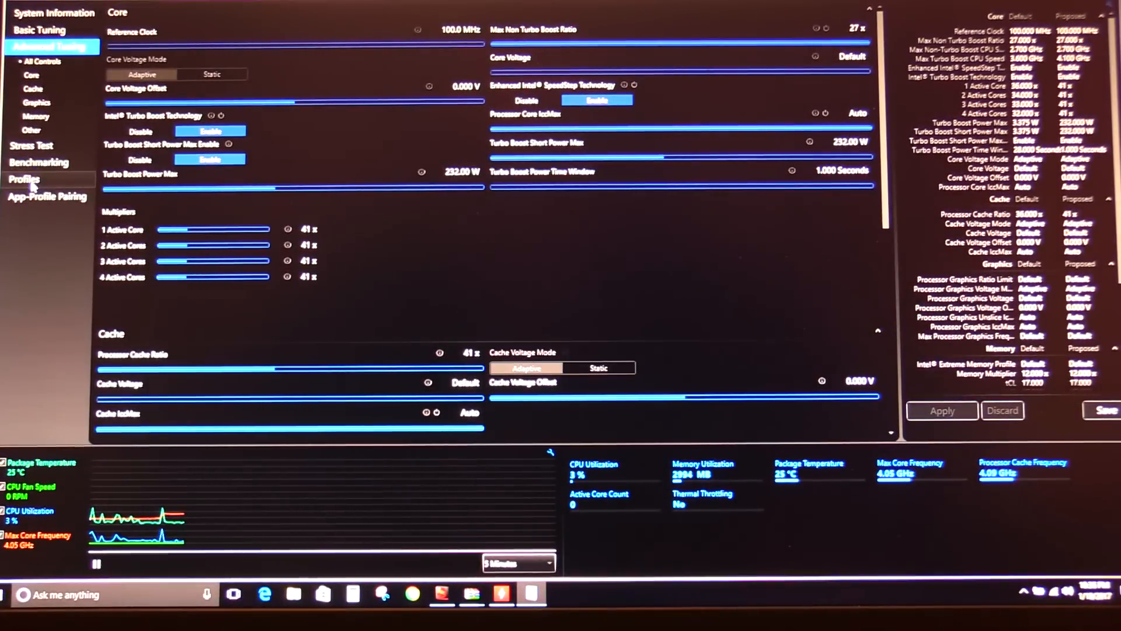
{"action": "left_click", "coordinate": [22, 180]}
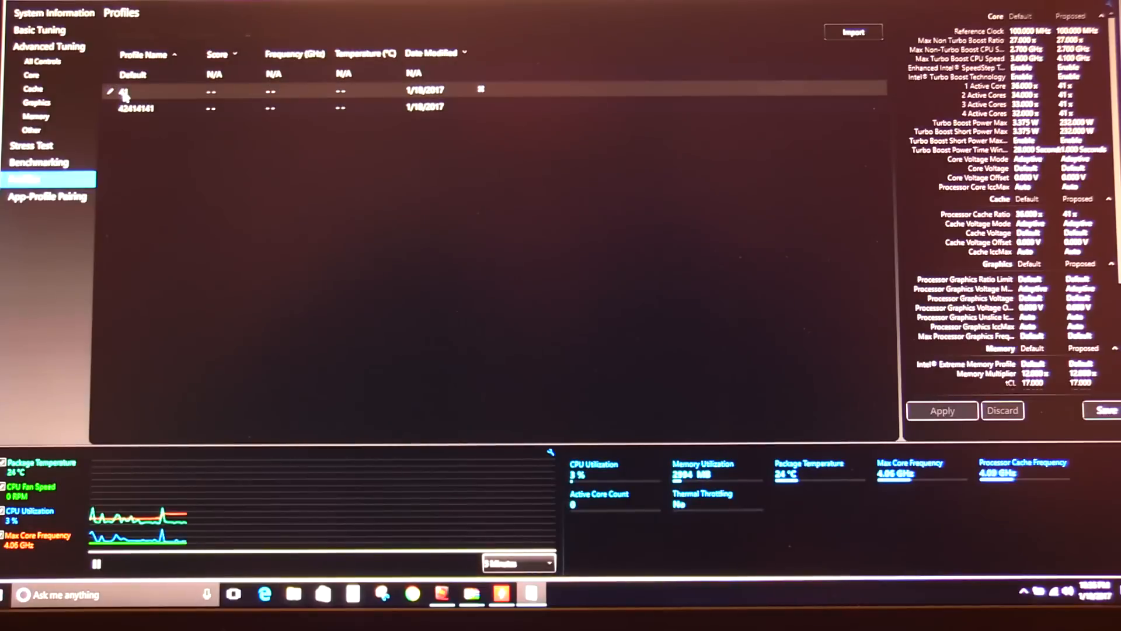